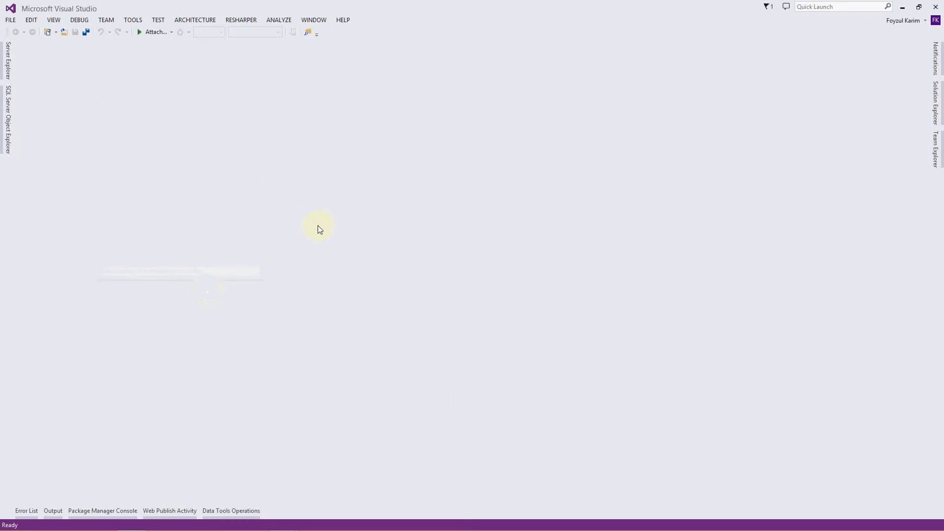
{"action": "mouse_move", "coordinate": [200, 264]}
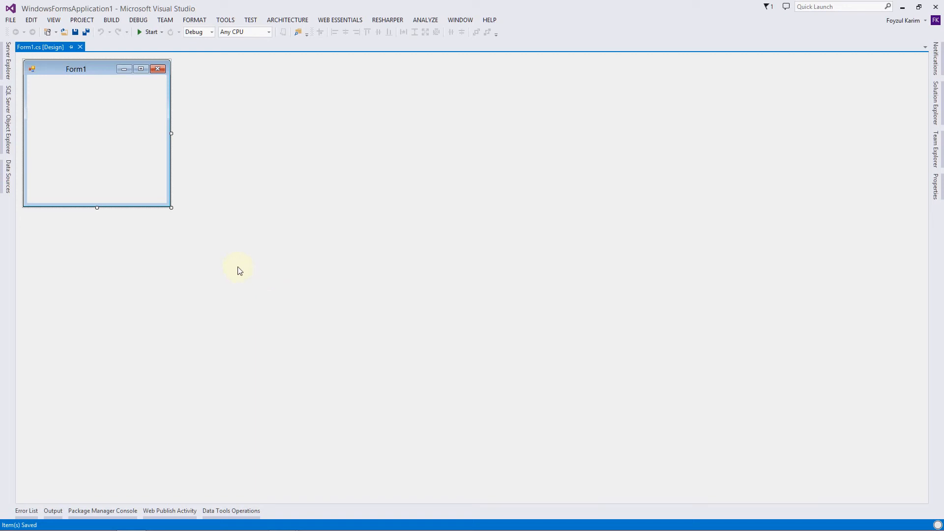
{"action": "mouse_move", "coordinate": [149, 32]}
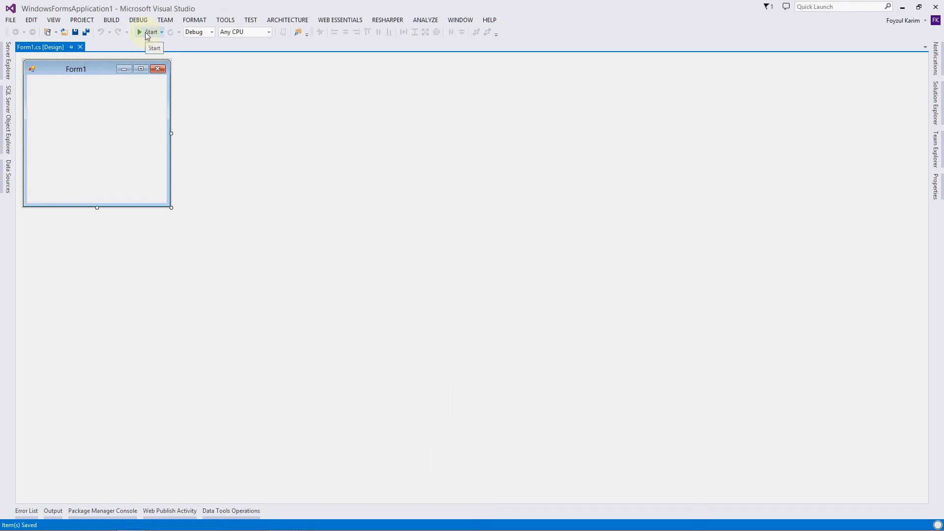
{"action": "left_click", "coordinate": [151, 32]}
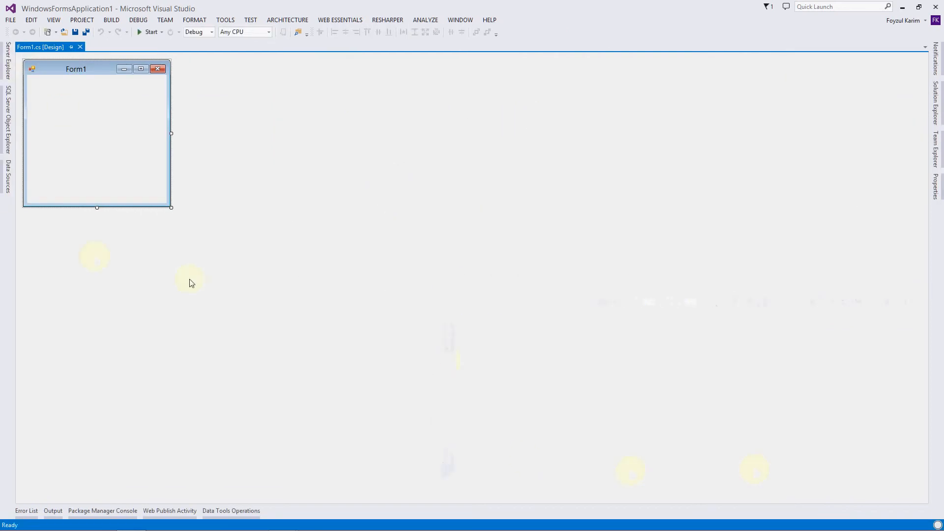
{"action": "mouse_move", "coordinate": [290, 304]}
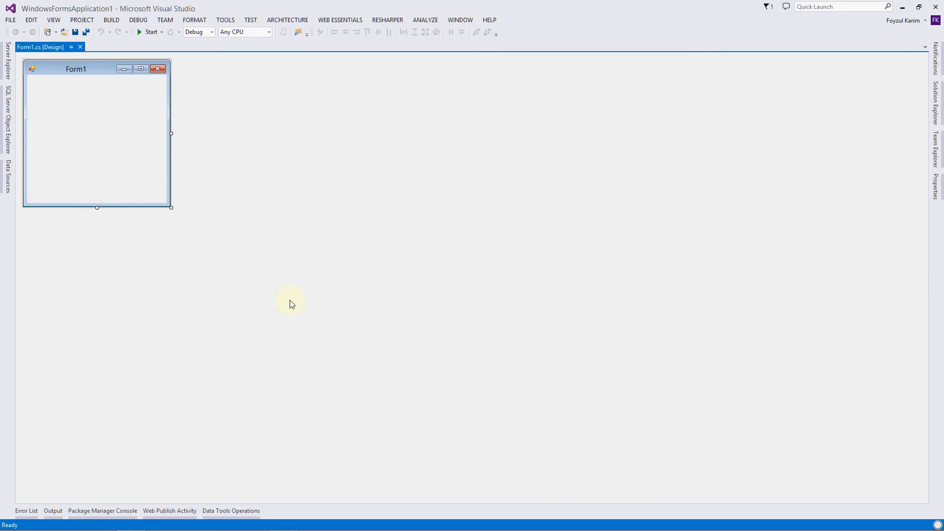
{"action": "mouse_move", "coordinate": [346, 252]}
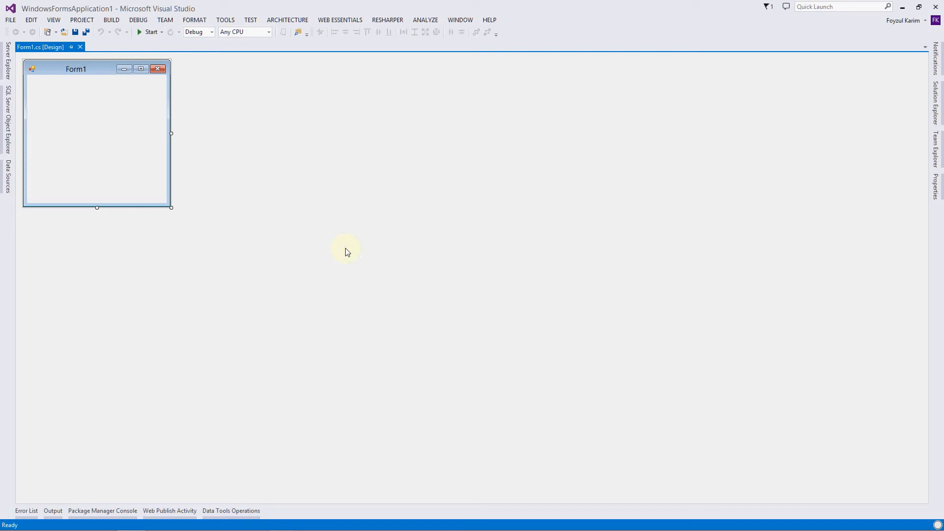
Show the Toolbox of Common Controls beside the blank Form1 designer via View > Other Windows.
{"action": "left_click", "coordinate": [54, 20]}
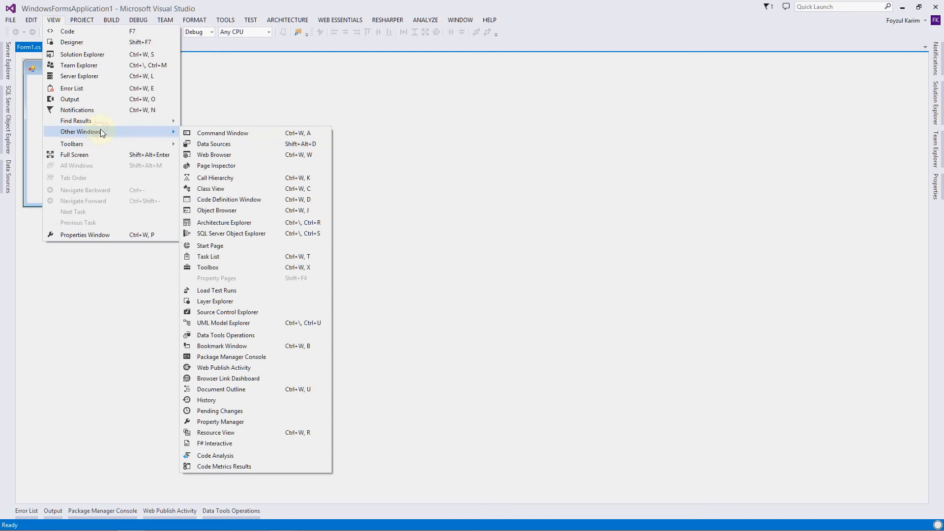
{"action": "left_click", "coordinate": [207, 268]}
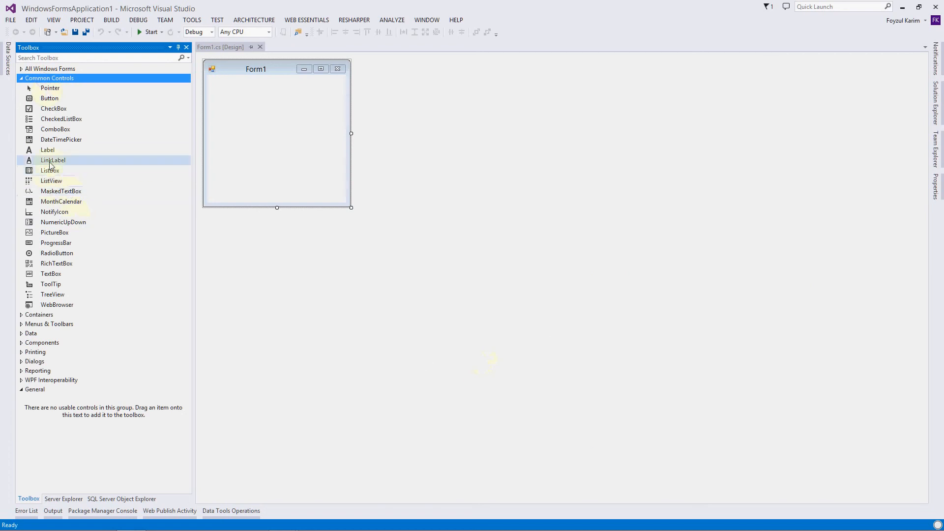
Place a Label on Form1 and select it so its text can read My Name.
{"action": "left_click_drag", "start_coordinate": [47, 150], "coordinate": [232, 91]}
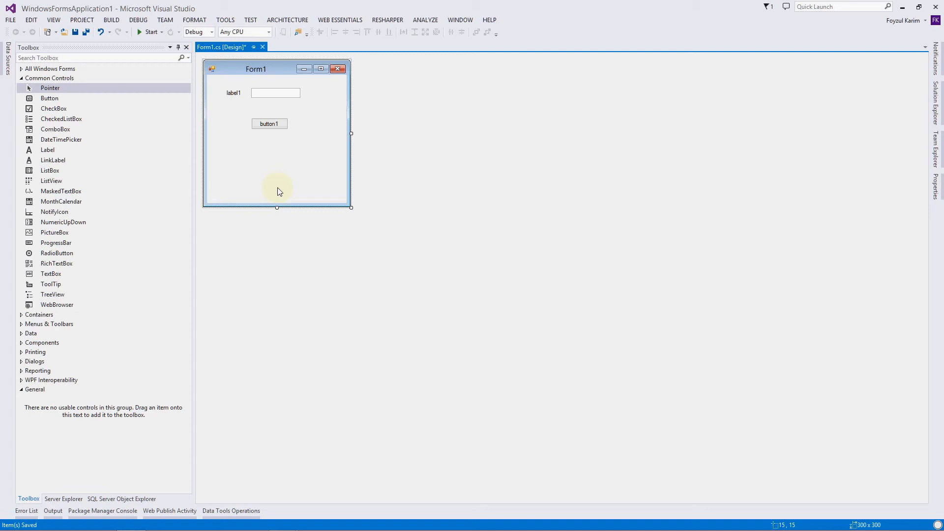
{"action": "mouse_move", "coordinate": [270, 176]}
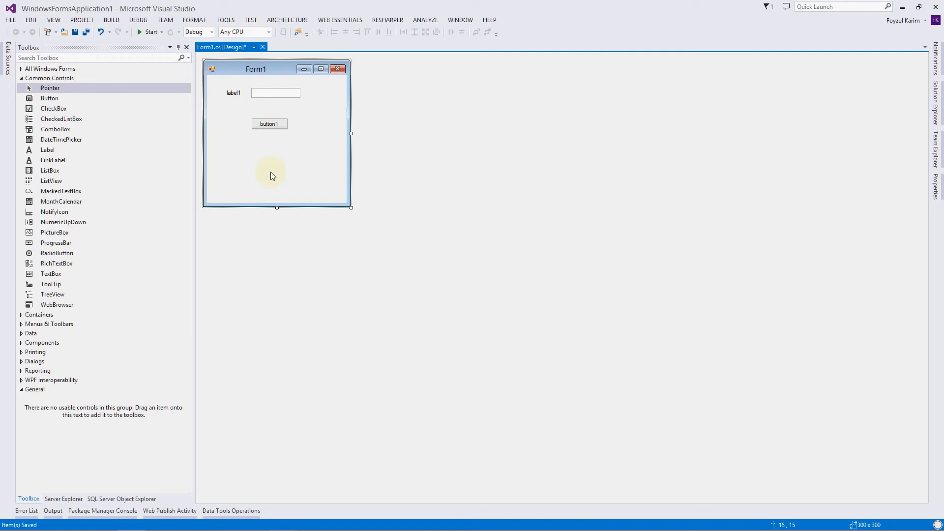
{"action": "left_click", "coordinate": [233, 92]}
{"action": "type", "text": "My Name"}
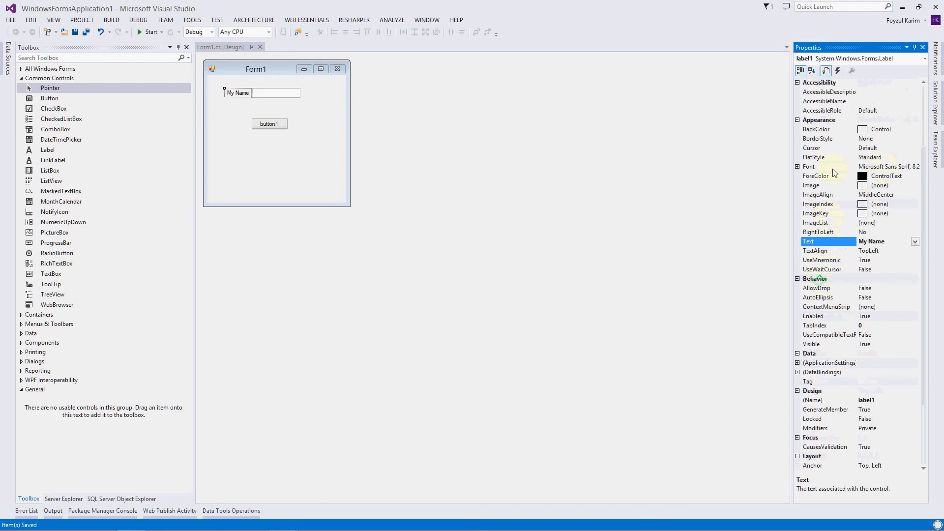
{"action": "left_click", "coordinate": [270, 115]}
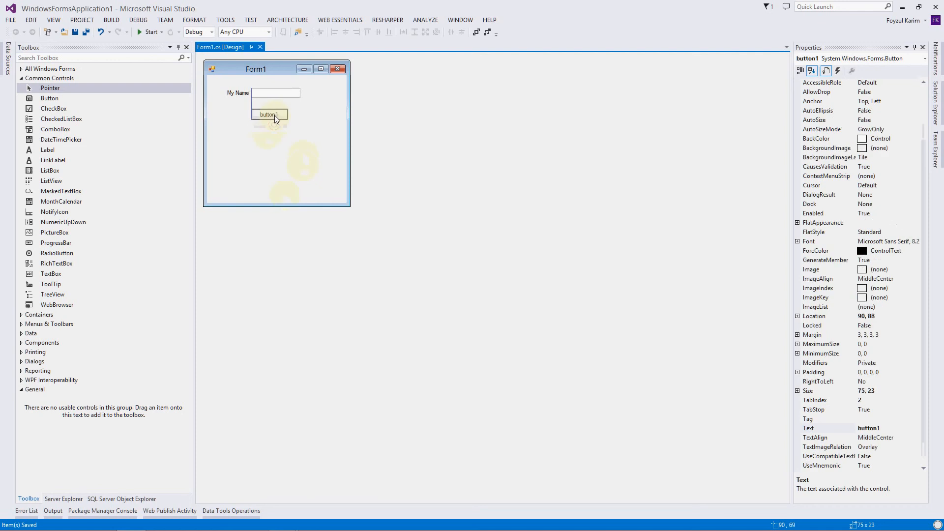
Select button1 so the Properties window lists the Greet button's events with Click highlighted.
{"action": "left_click", "coordinate": [839, 70]}
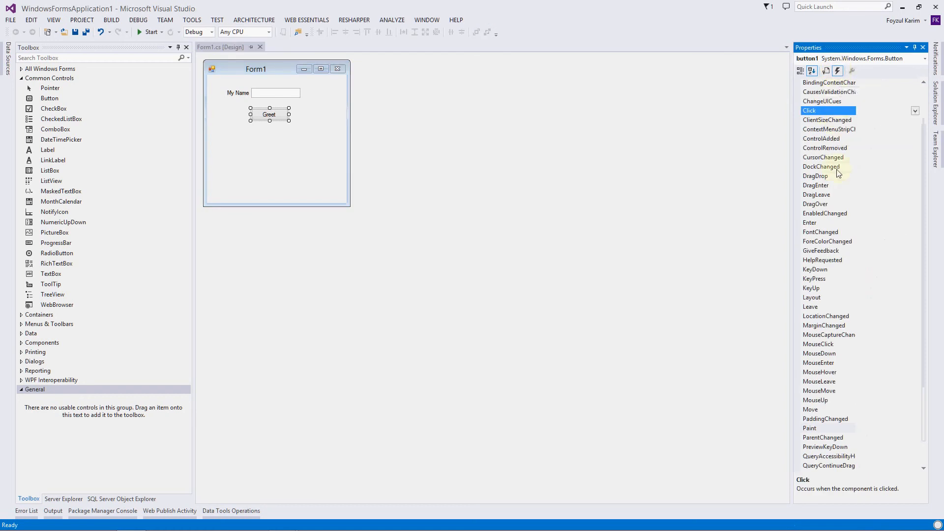
Scroll button1's event list up to reach the Click event for the Greet button.
{"action": "scroll", "scroll_direction": "up", "scroll_amount": 3}
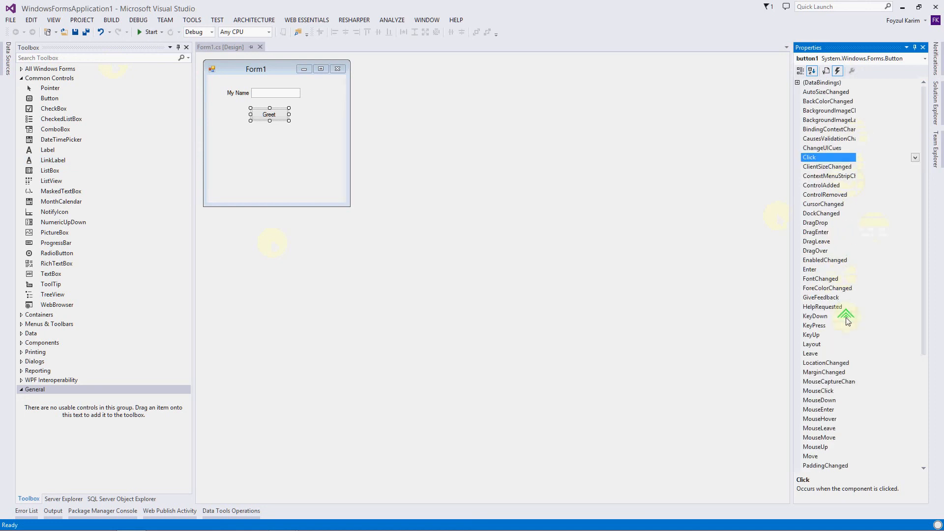
{"action": "mouse_move", "coordinate": [879, 493]}
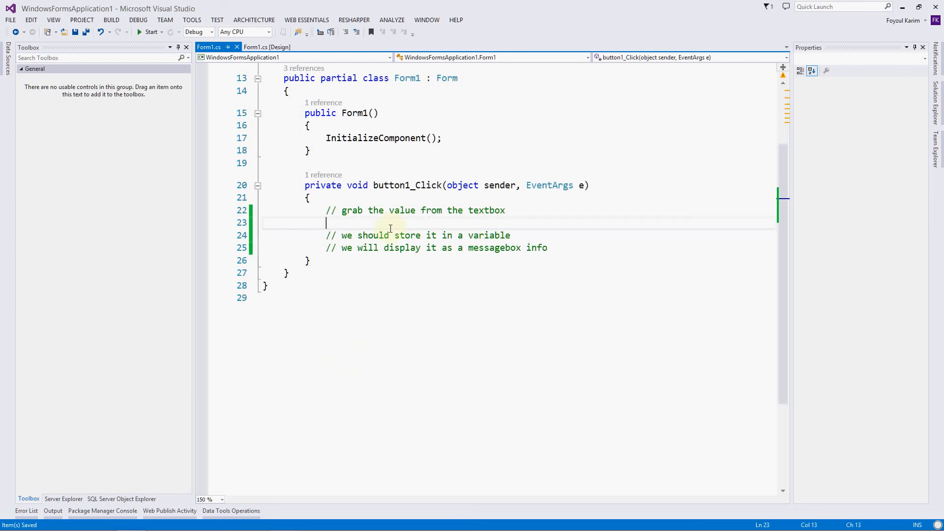
Start a new line under the first planning comment inside the button1_Click method.
{"action": "left_click", "coordinate": [266, 48]}
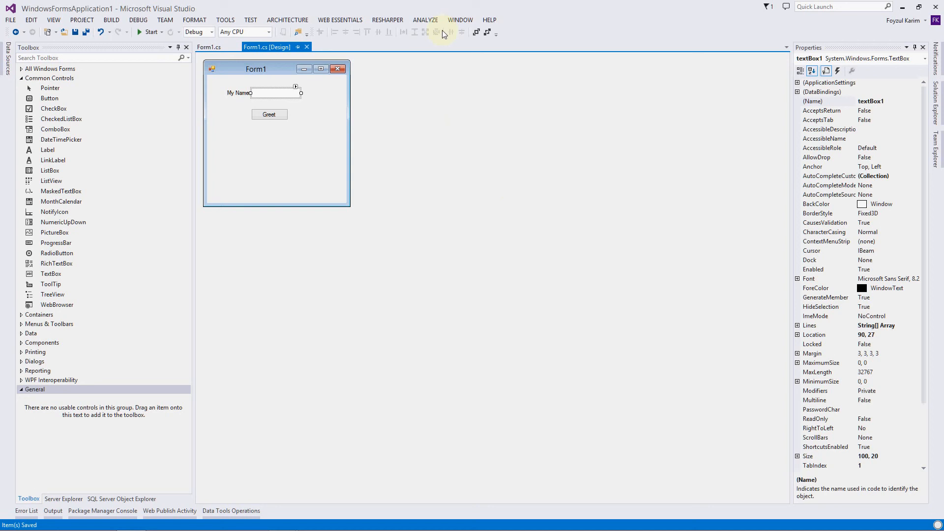
Select an empty area of Form1 so the Properties window lists the form's own properties.
{"action": "left_click", "coordinate": [306, 169]}
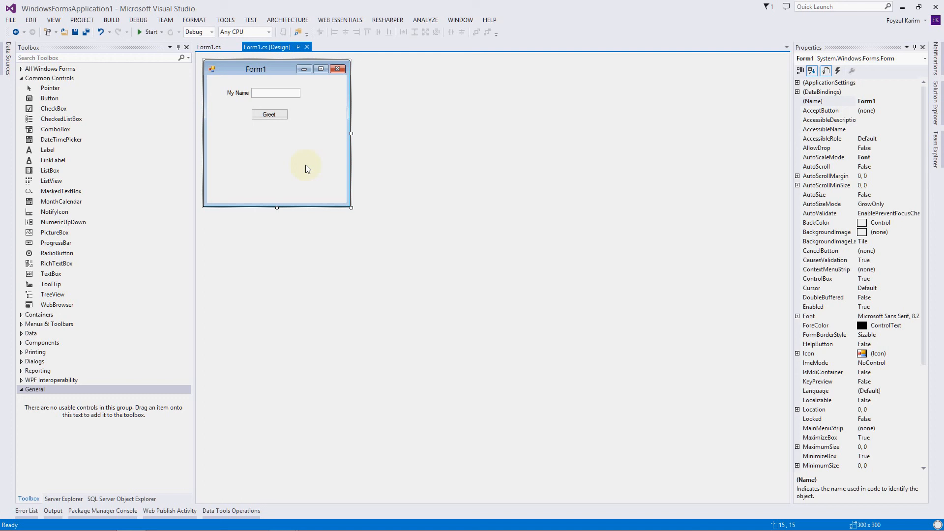